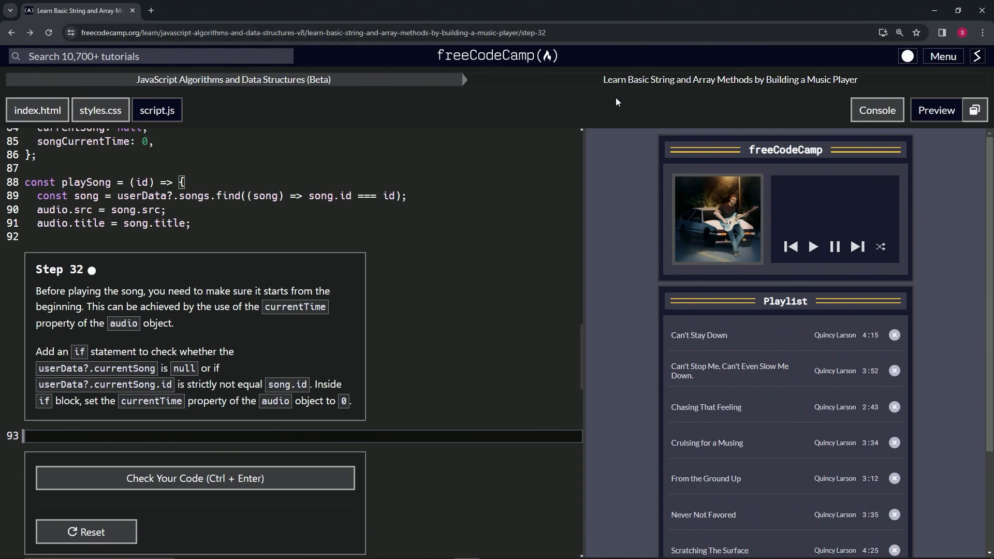
{"action": "mouse_move", "coordinate": [833, 92]}
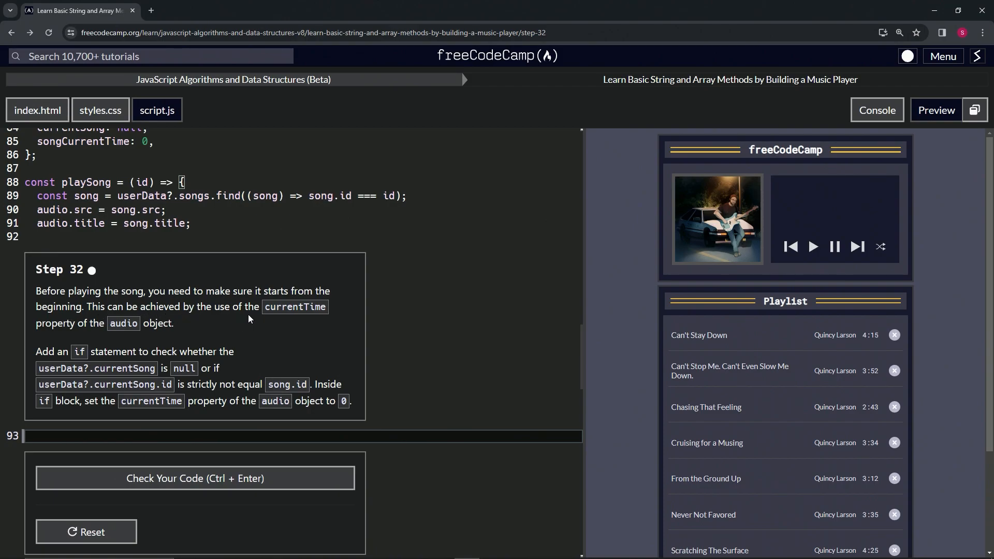
{"action": "mouse_move", "coordinate": [112, 336]}
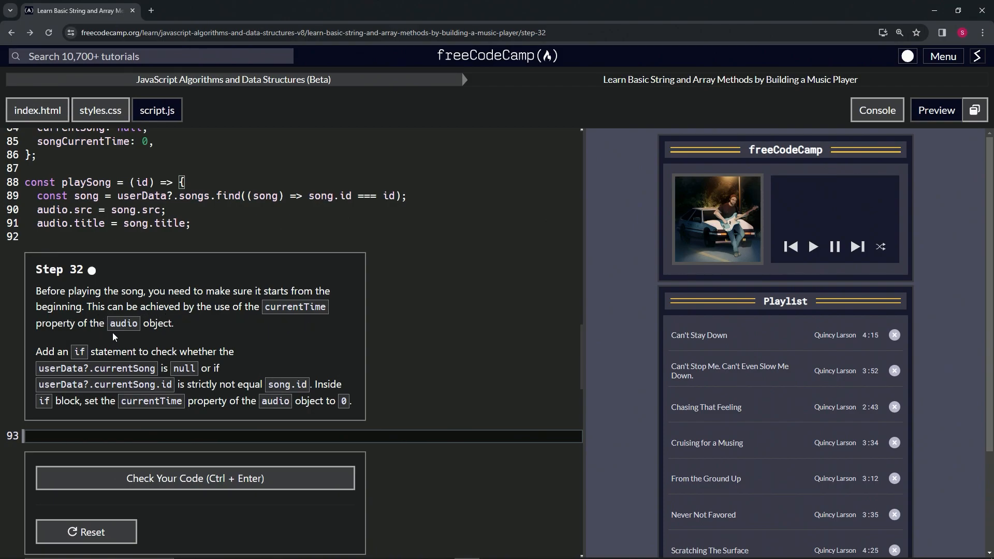
{"action": "mouse_move", "coordinate": [69, 344]}
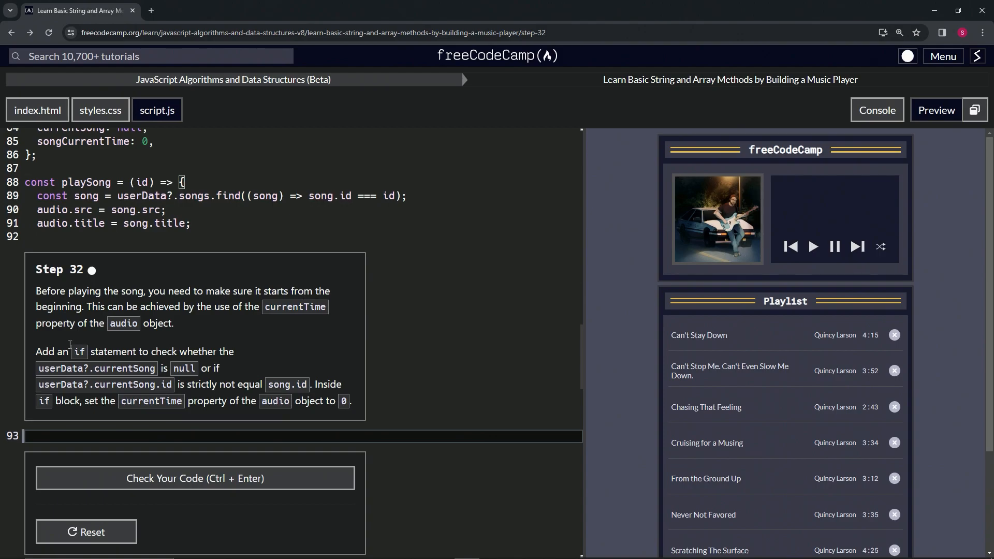
{"action": "mouse_move", "coordinate": [152, 356]}
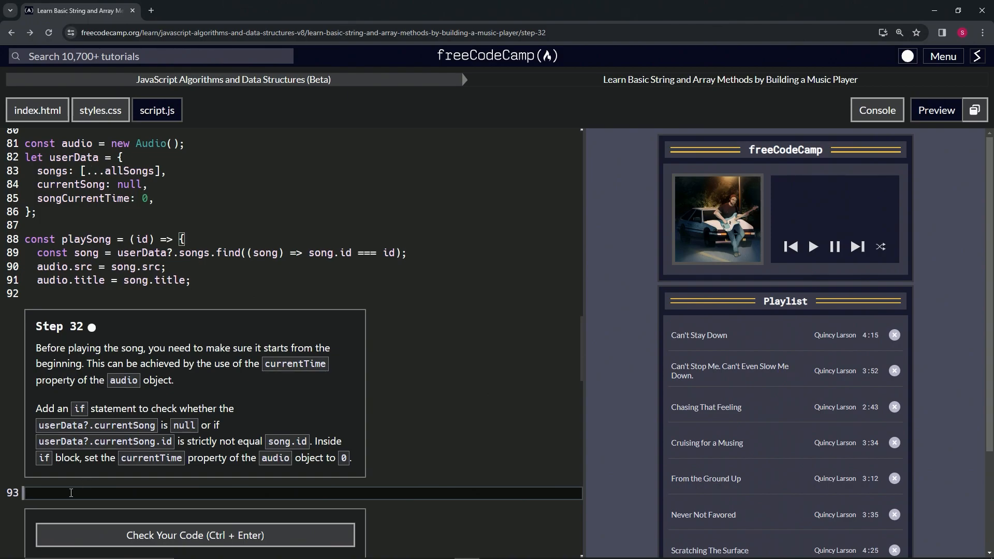
Step: Begin line 93 with if (userData?.currentSong === null ||
{"action": "type", "text": "if"}
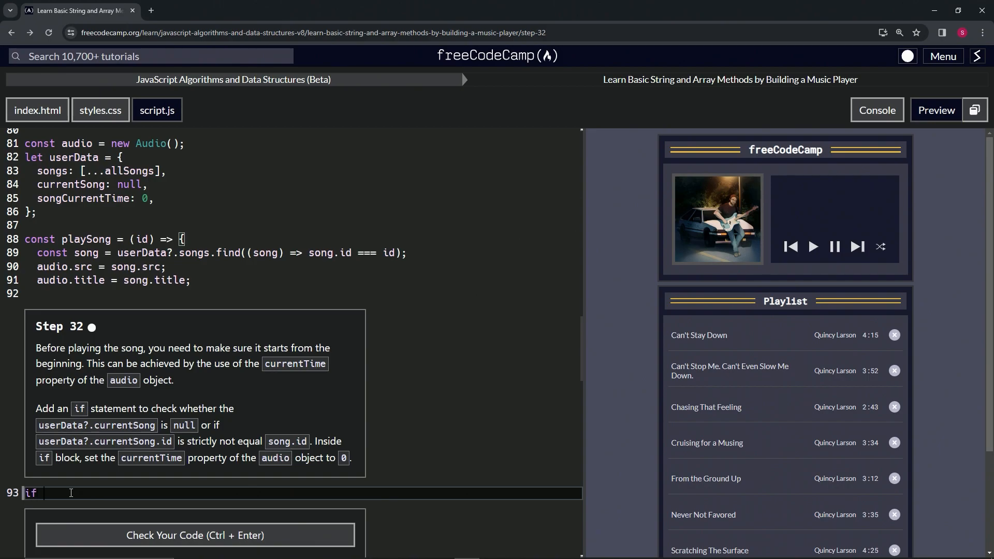
{"action": "key", "text": "Backspace"}
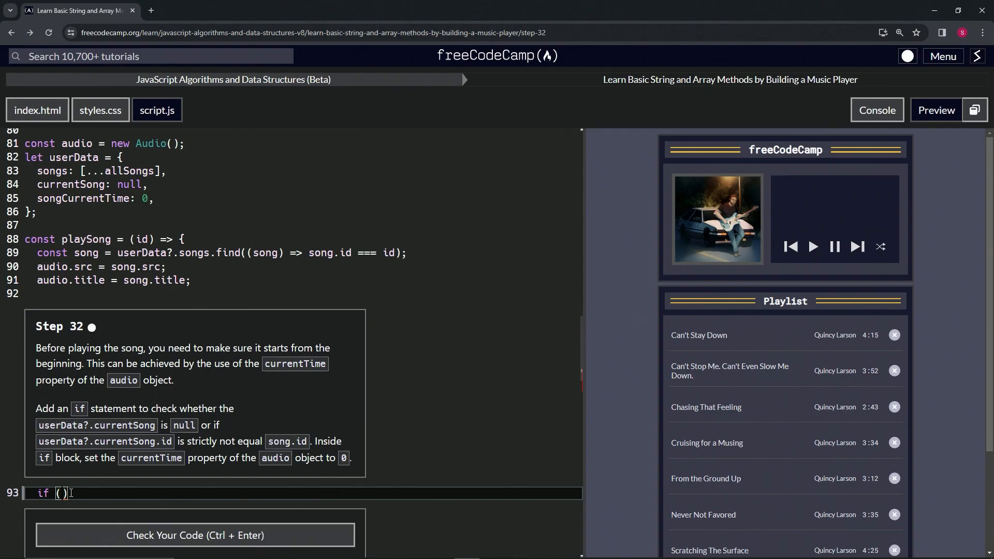
{"action": "type", "text": "ušer"}
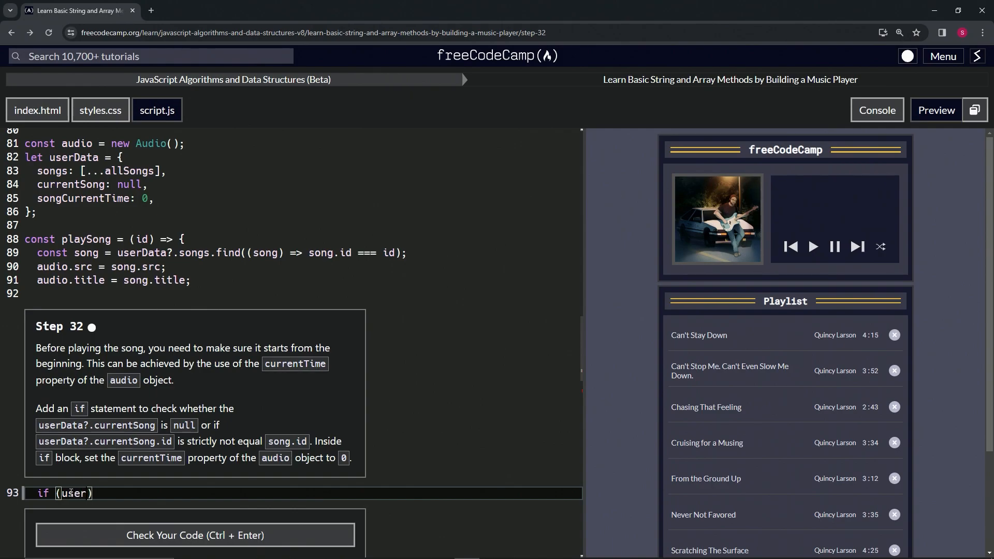
{"action": "type", "text": "Datat"}
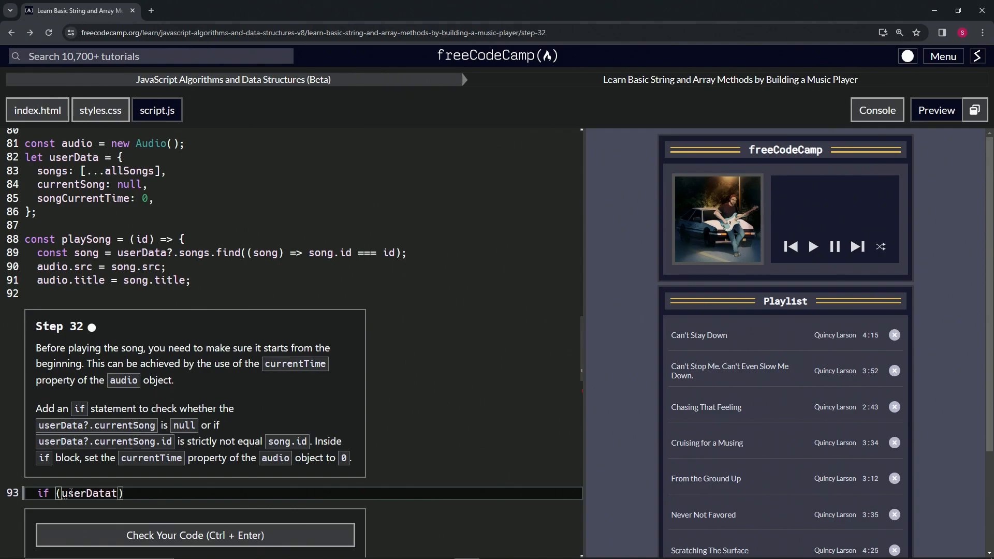
{"action": "type", "text": "?,"}
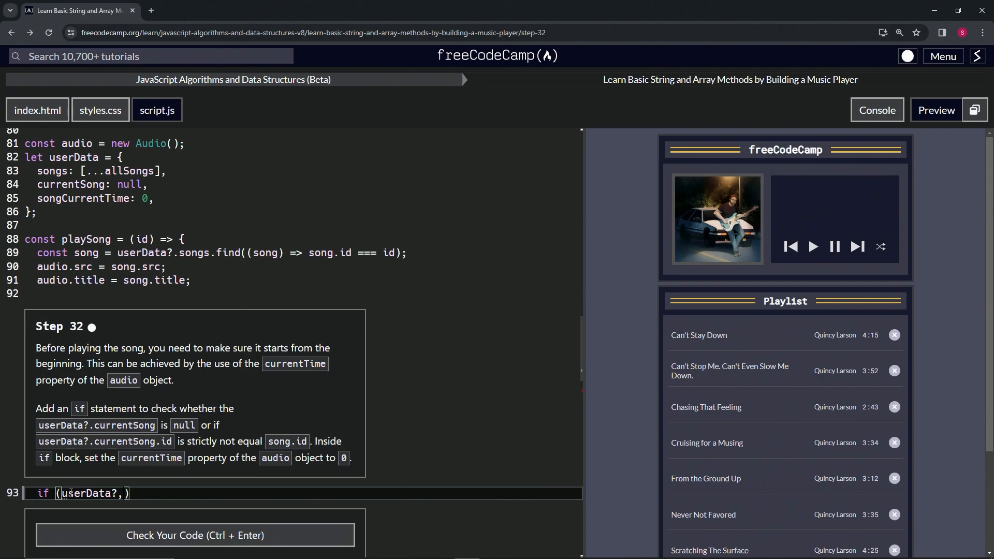
{"action": "type", "text": ".currentSong"}
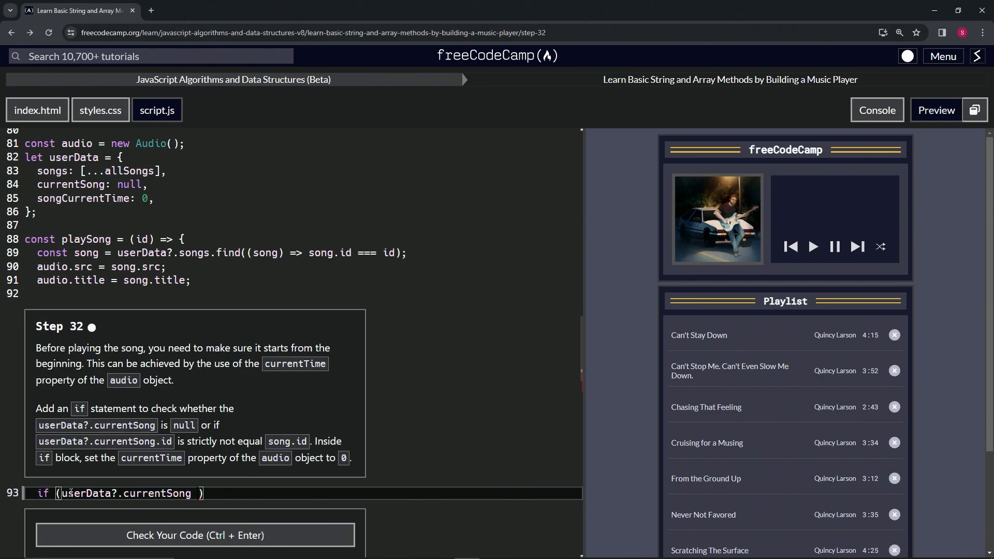
{"action": "type", "text": "==="}
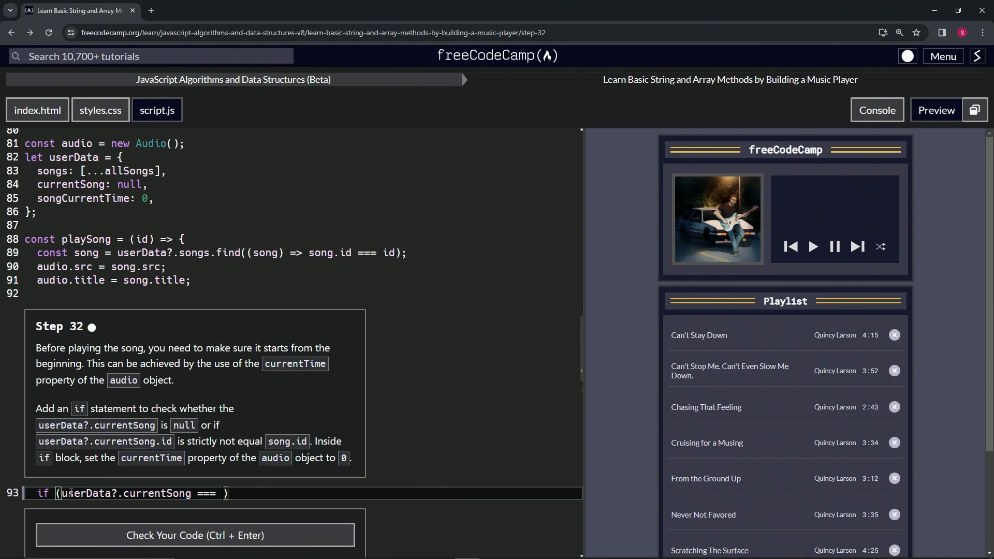
{"action": "type", "text": "null || u"}
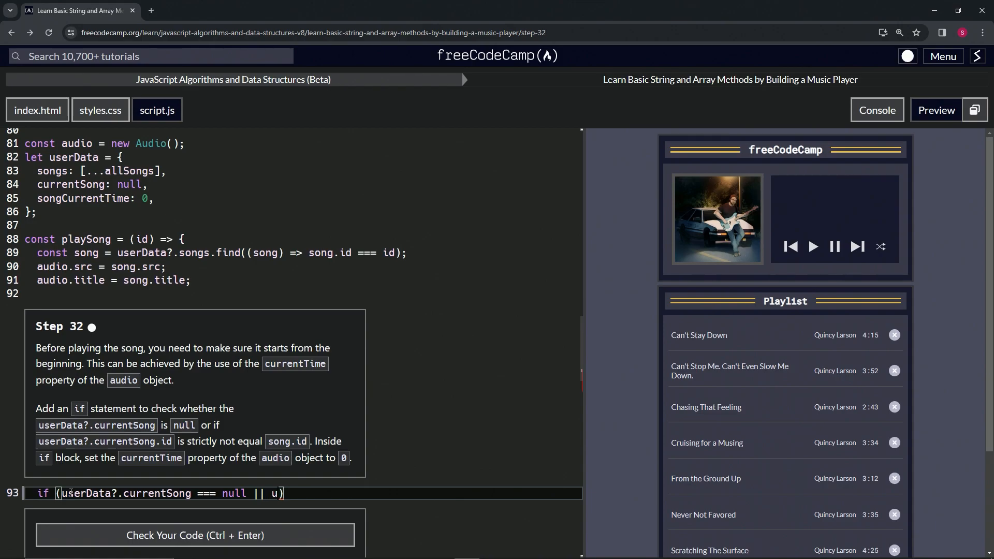
Step: Extend the condition with userData?.currentSong.id !== song)
{"action": "type", "text": "serS"}
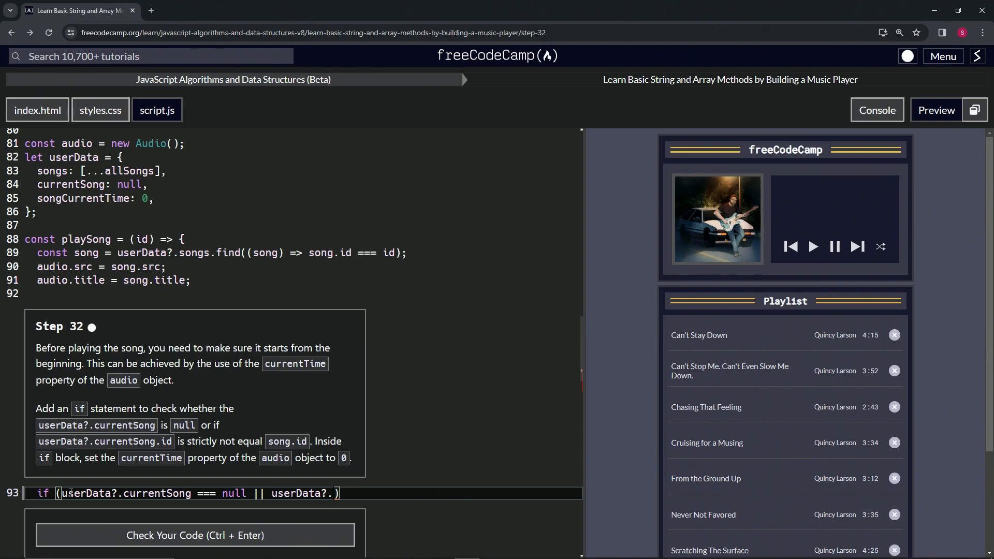
{"action": "type", "text": "currentSong)"}
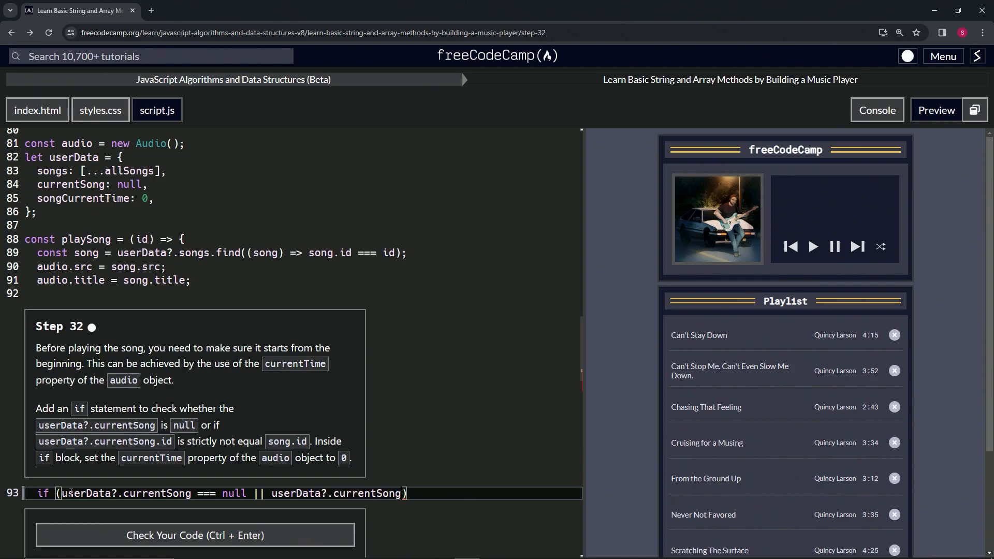
{"action": "type", "text": "!=="}
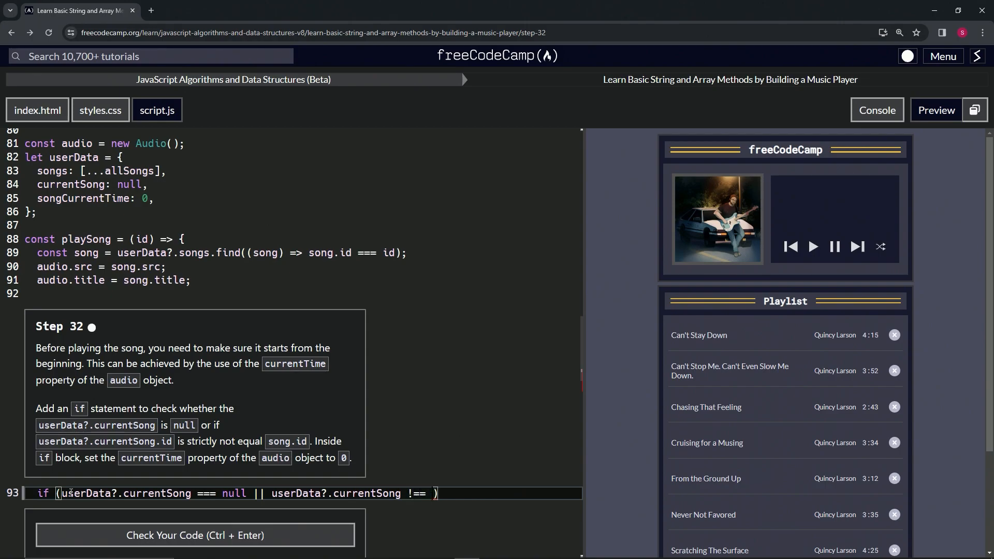
{"action": "type", "text": "song"}
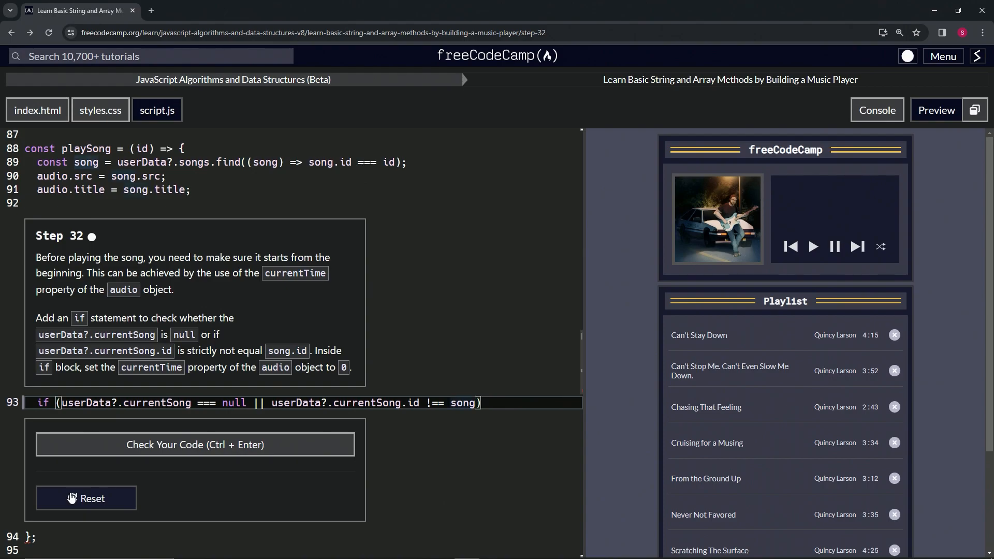
Step: Add .id to the condition and put audio.currentTime = 0; inside the if braces
{"action": "type", "text": ".id"}
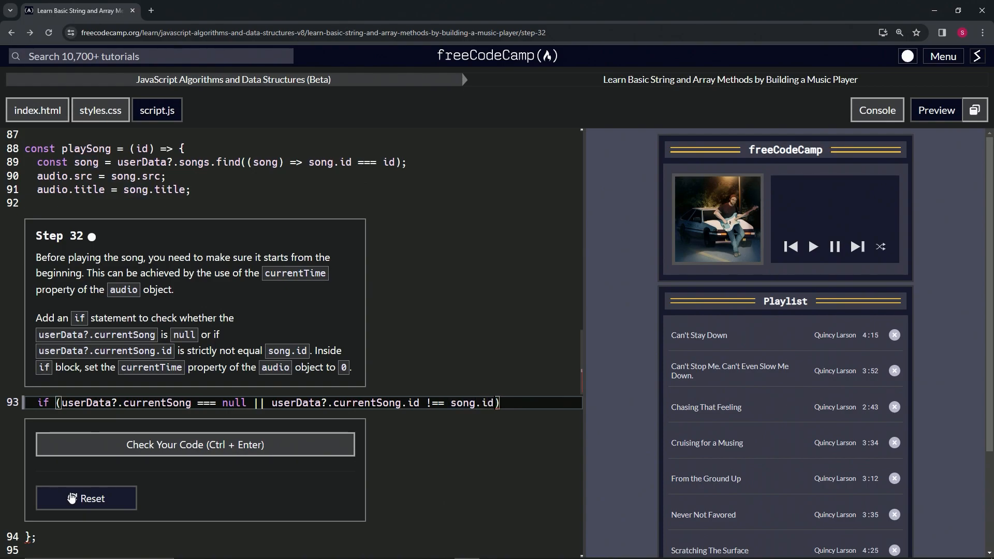
{"action": "type", "text": "{}"}
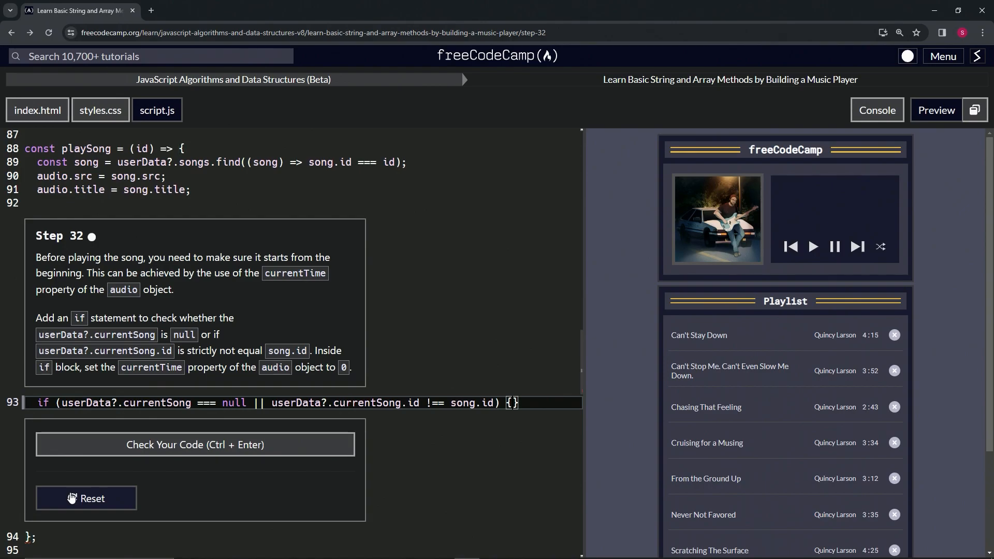
{"action": "key", "text": "Enter"}
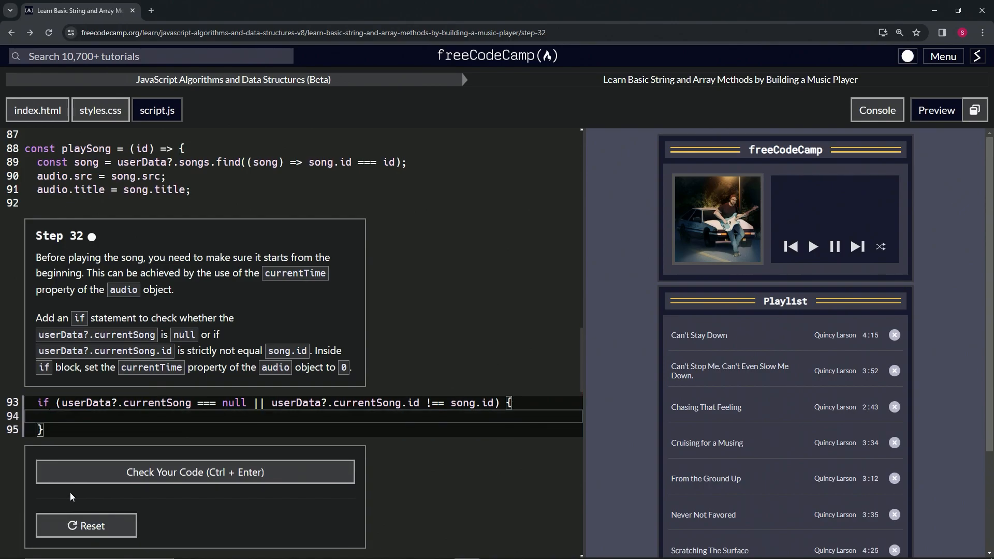
{"action": "type", "text": "audi"}
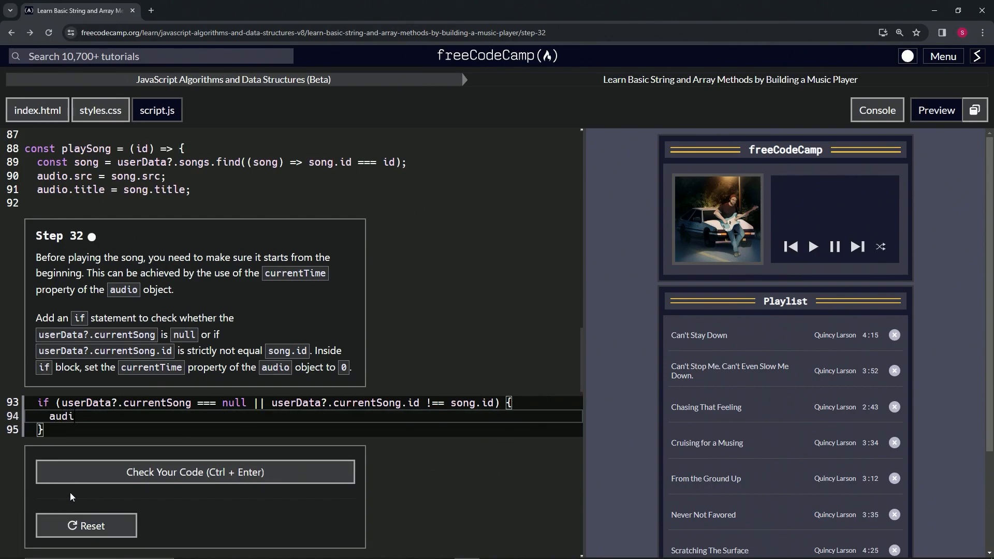
{"action": "type", "text": "o.current"}
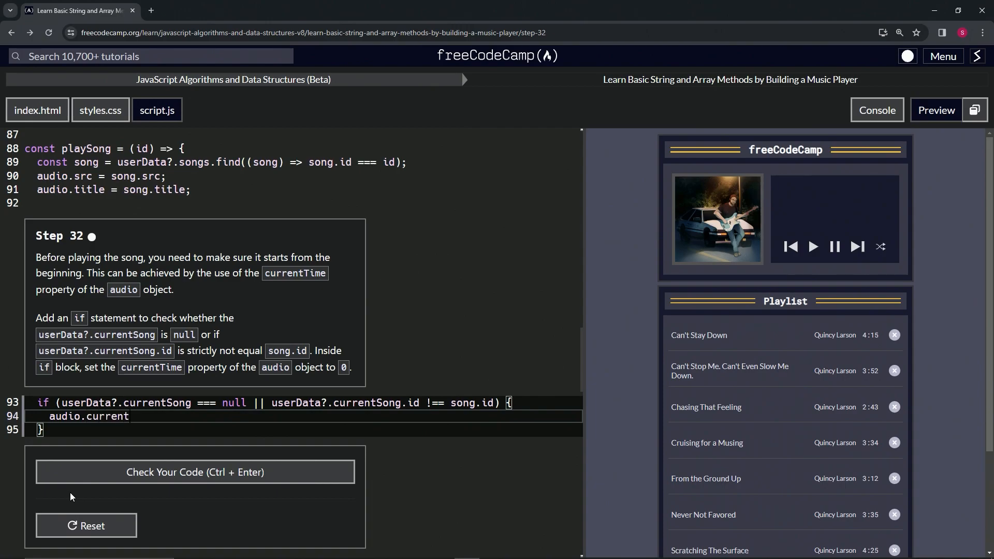
{"action": "type", "text": "Time"}
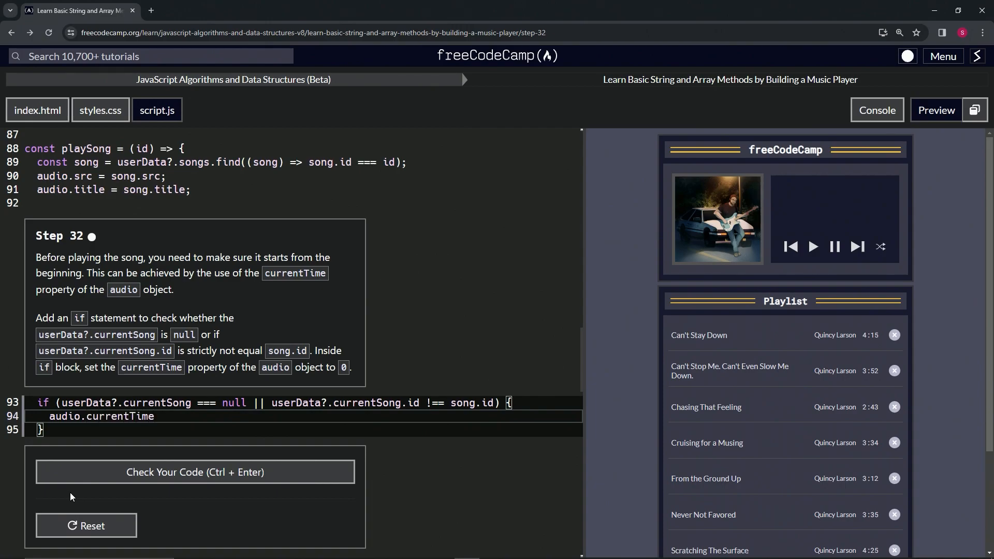
{"action": "type", "text": "= 0"}
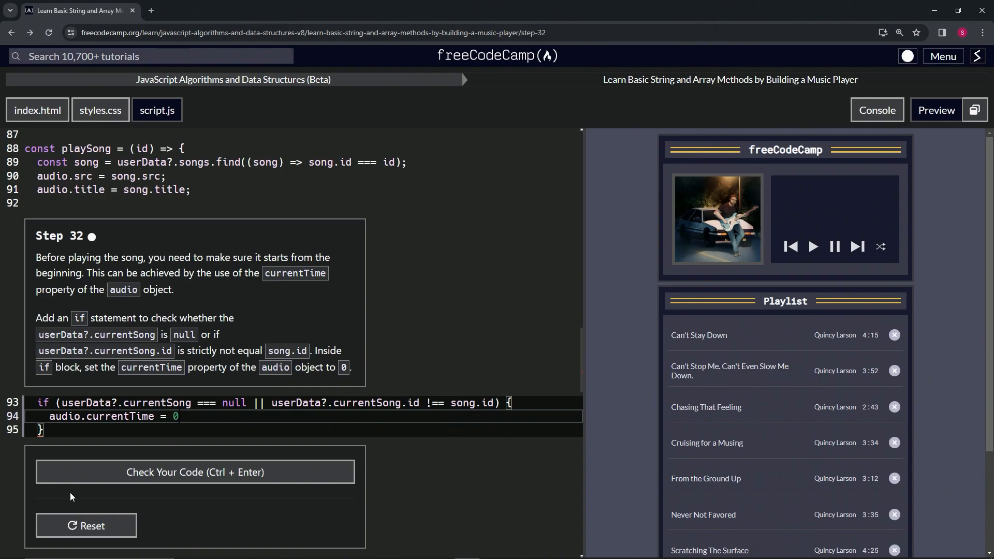
{"action": "type", "text": ";"}
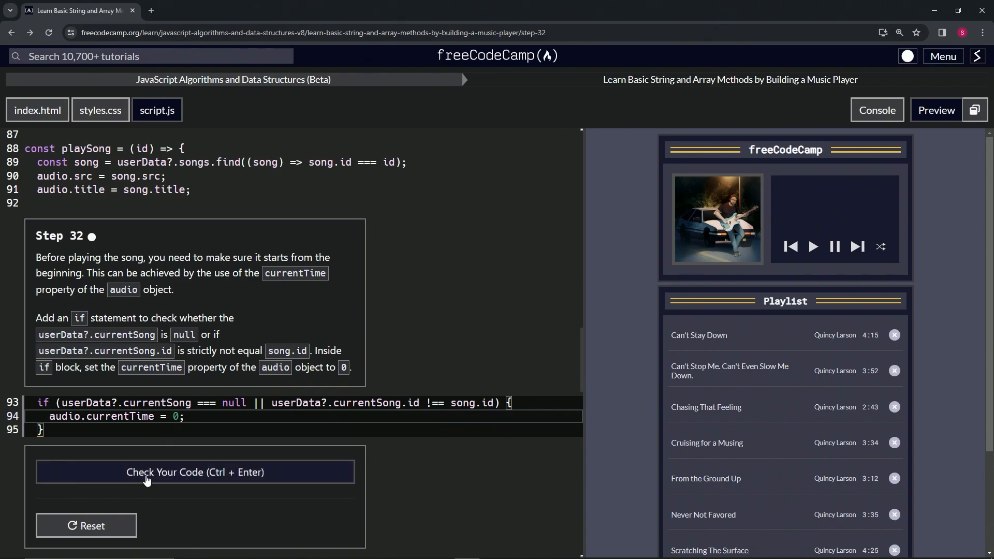
Step: Check the code, submit Step 32, and advance to Step 33
{"action": "left_click", "coordinate": [195, 472]}
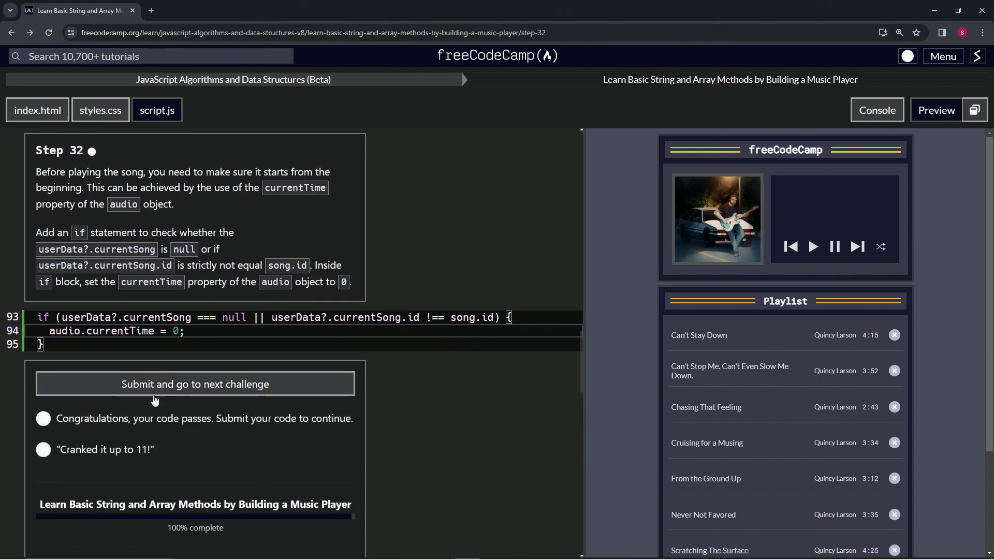
{"action": "left_click", "coordinate": [194, 384]}
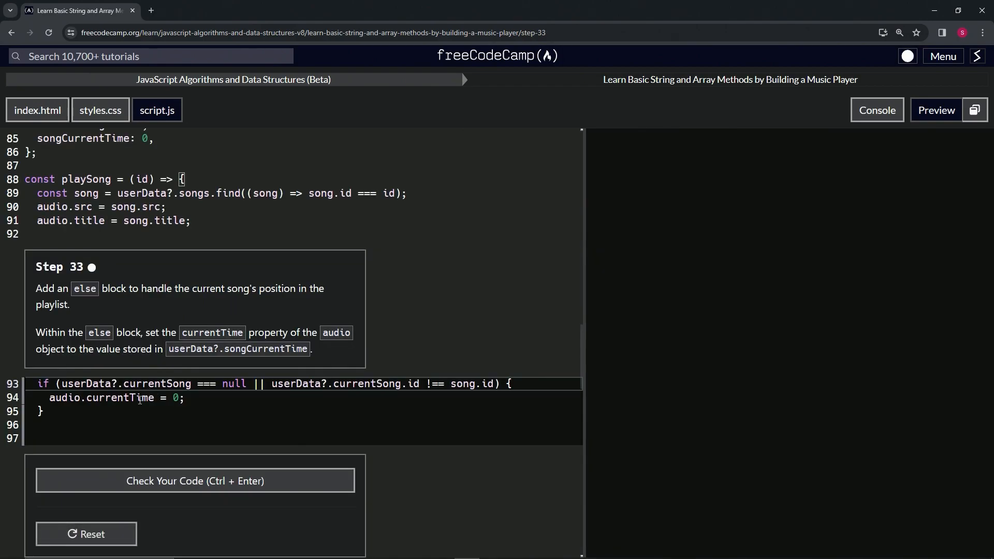
{"action": "left_click", "coordinate": [935, 110]}
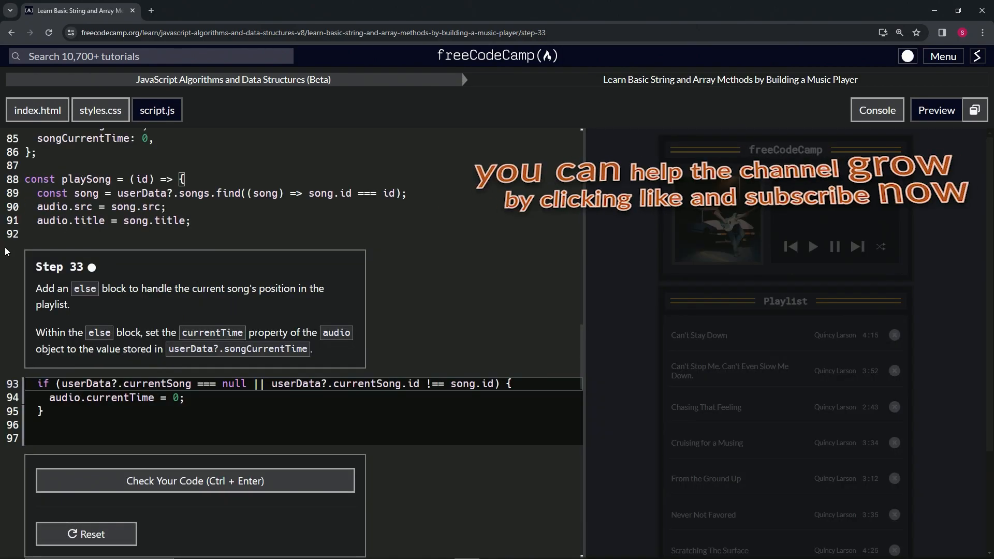